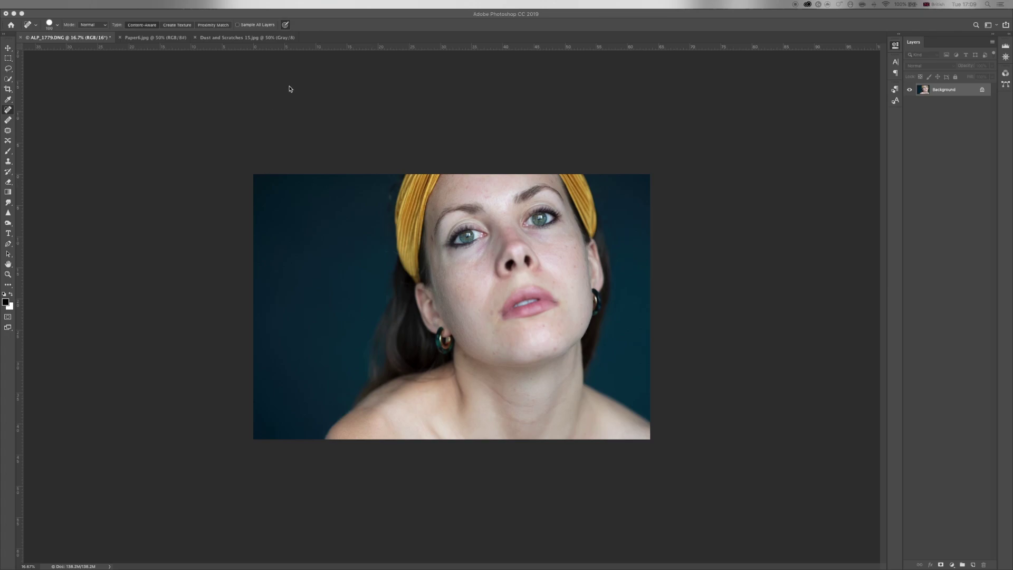
pyautogui.moveTo(153, 40)
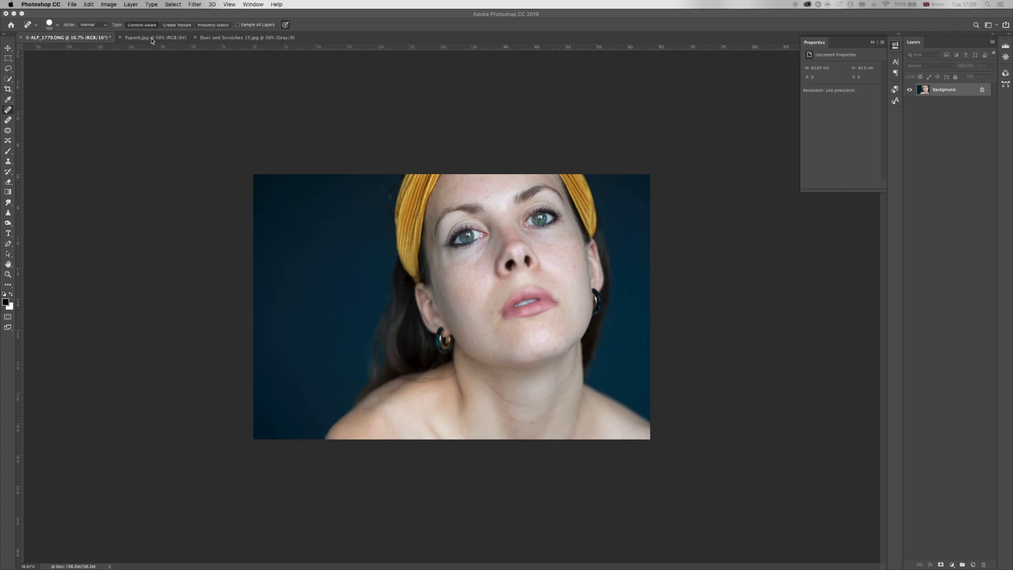
# Switch to the Paper6.jpg texture document and copy the whole texture.
pyautogui.click(142, 37)
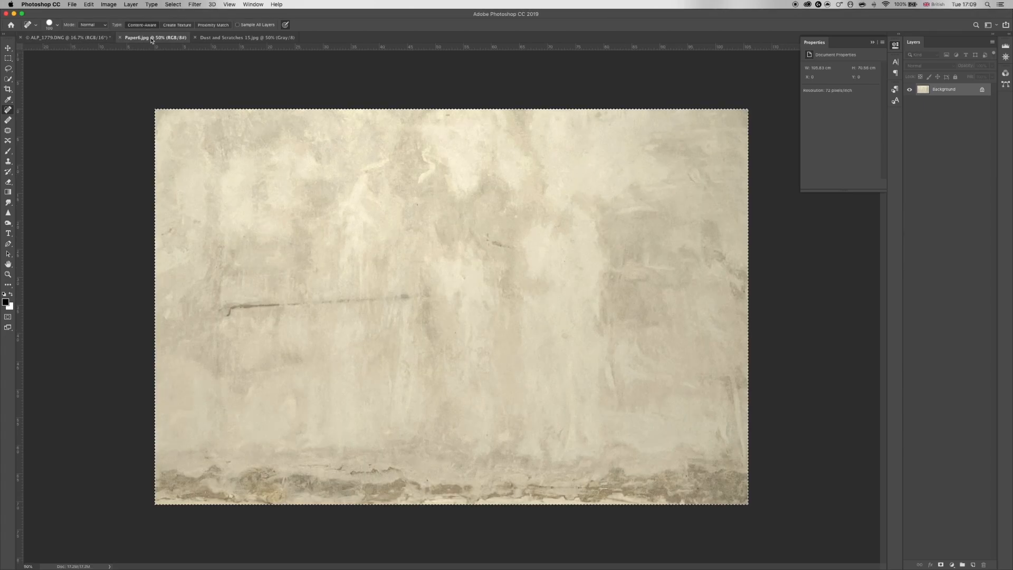
pyautogui.moveTo(150, 67)
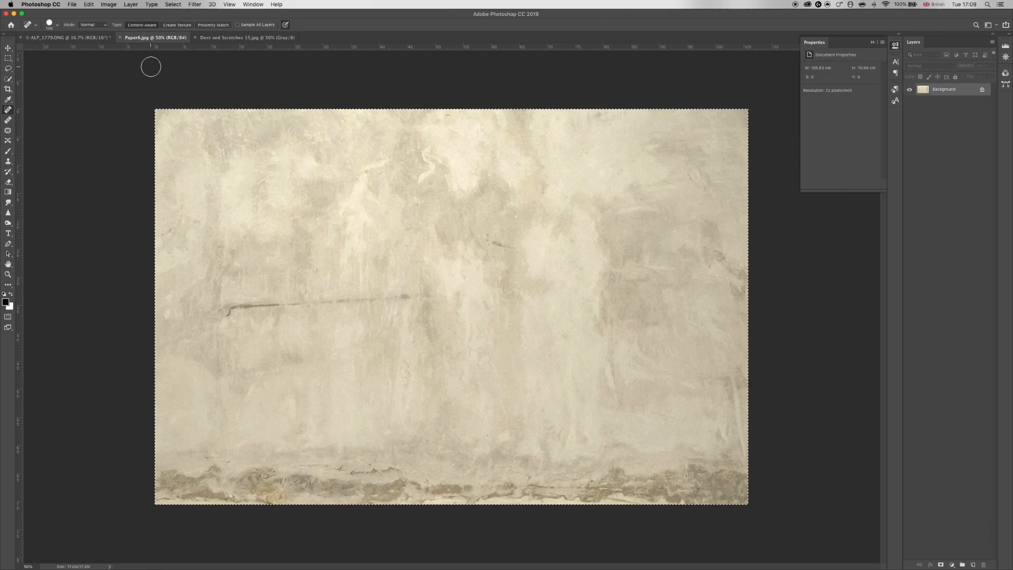
pyautogui.moveTo(251, 82)
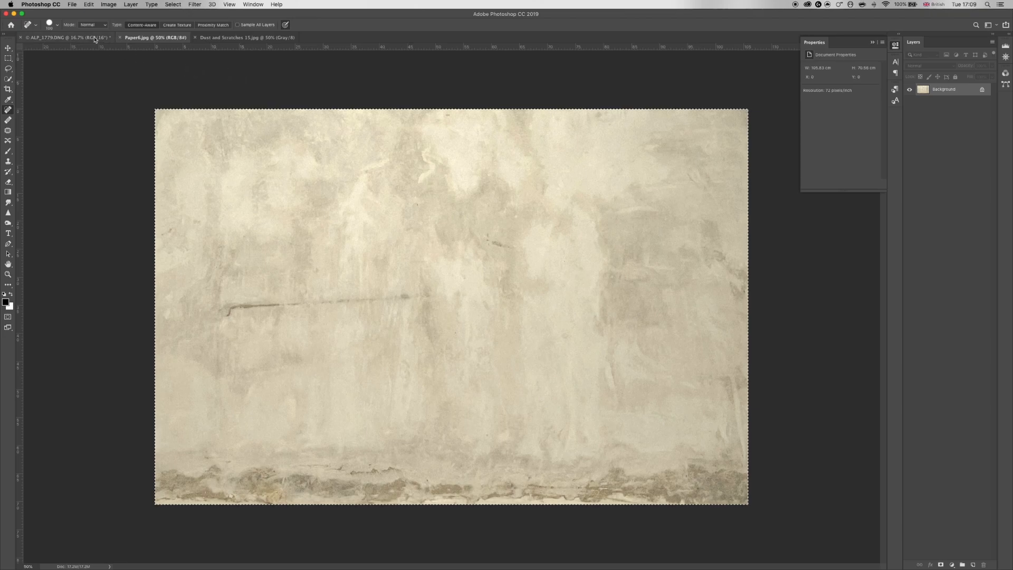
# Paste the paper texture onto the portrait and scale it up to cover the whole canvas.
pyautogui.click(64, 37)
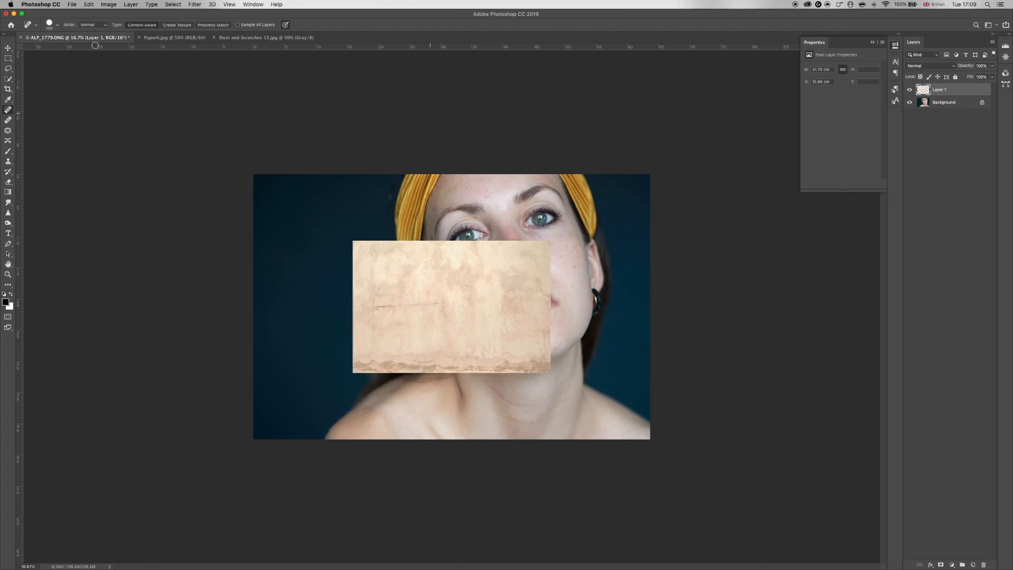
pyautogui.click(89, 4)
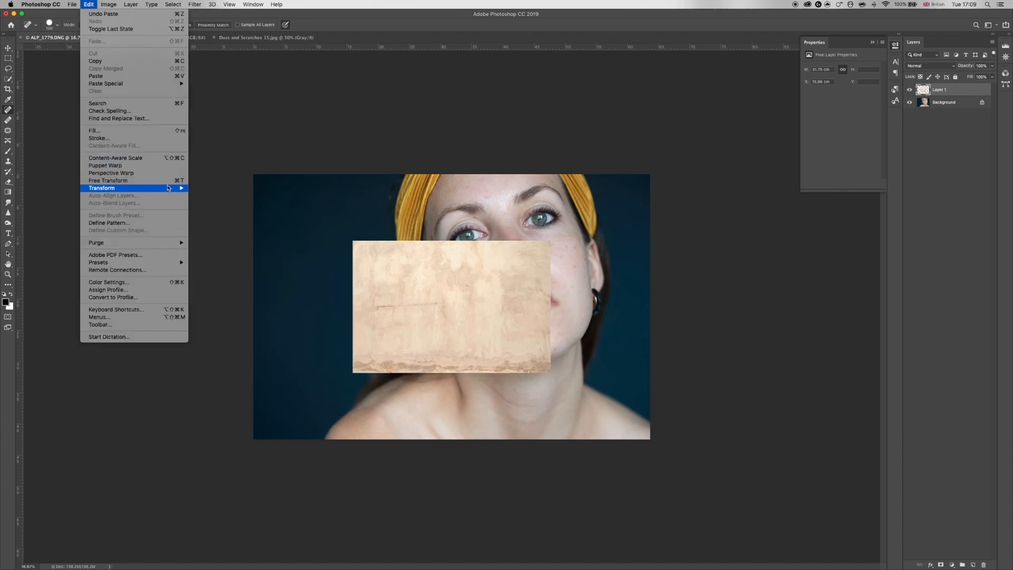
pyautogui.click(107, 181)
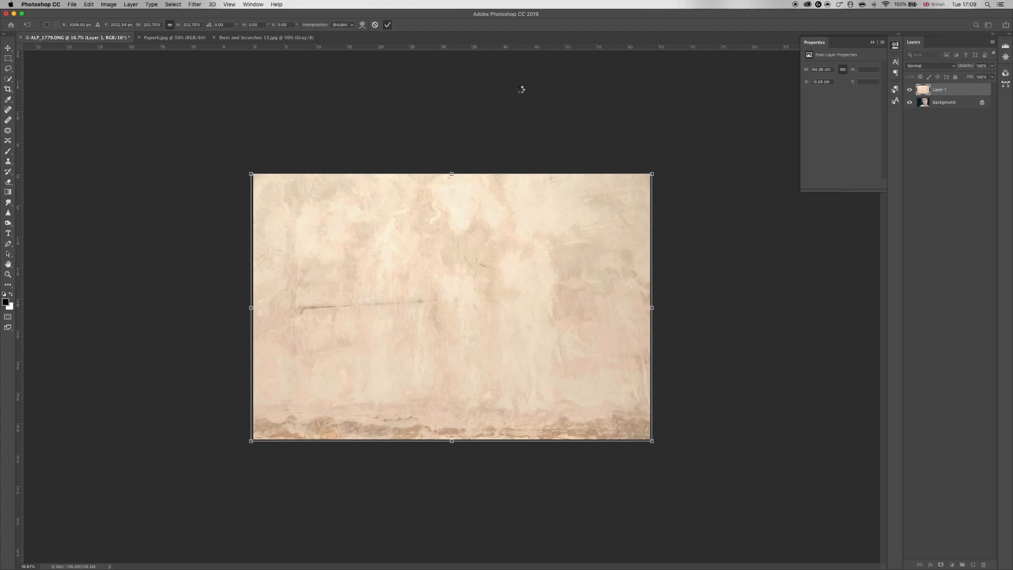
pyautogui.click(388, 25)
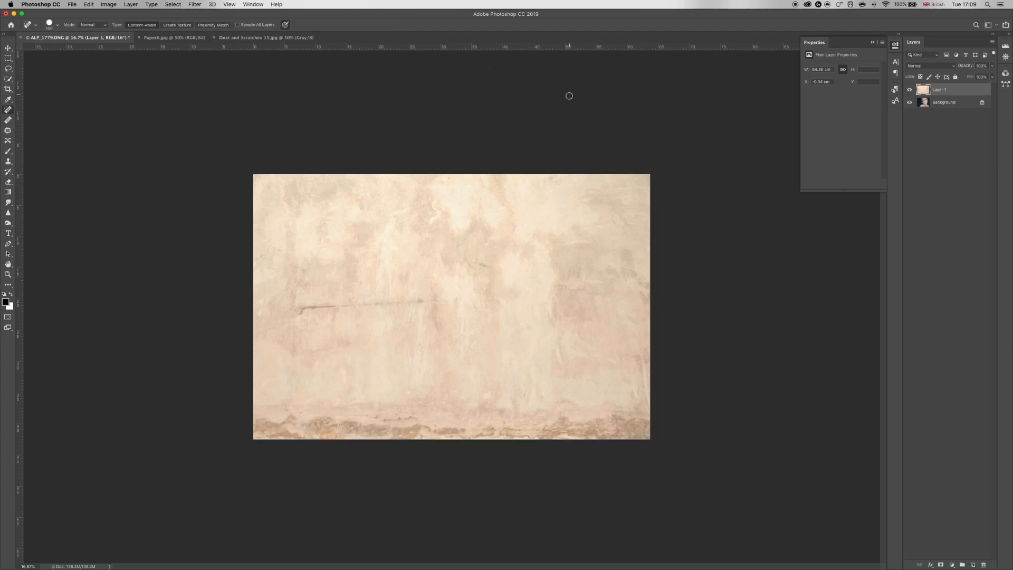
# Blend Layer 1 with Pin Light at about 22% opacity, then copy the Dust and Scratches image.
pyautogui.click(931, 65)
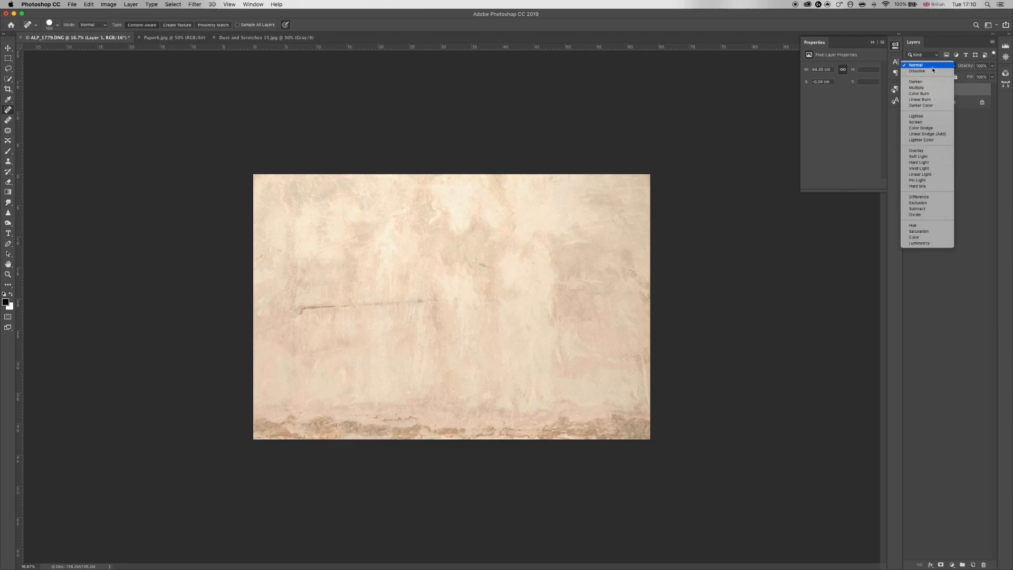
pyautogui.moveTo(928, 81)
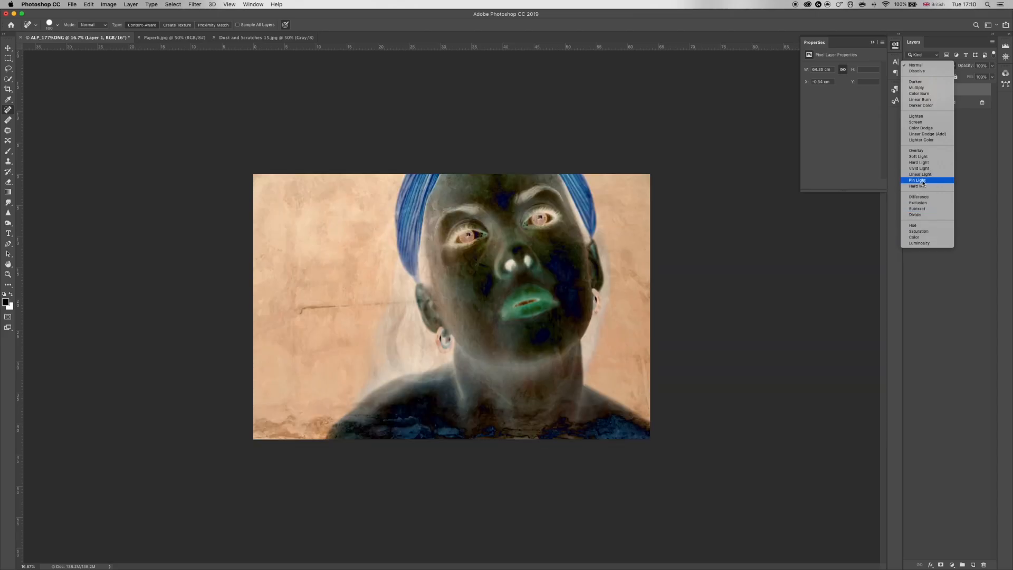
pyautogui.click(917, 180)
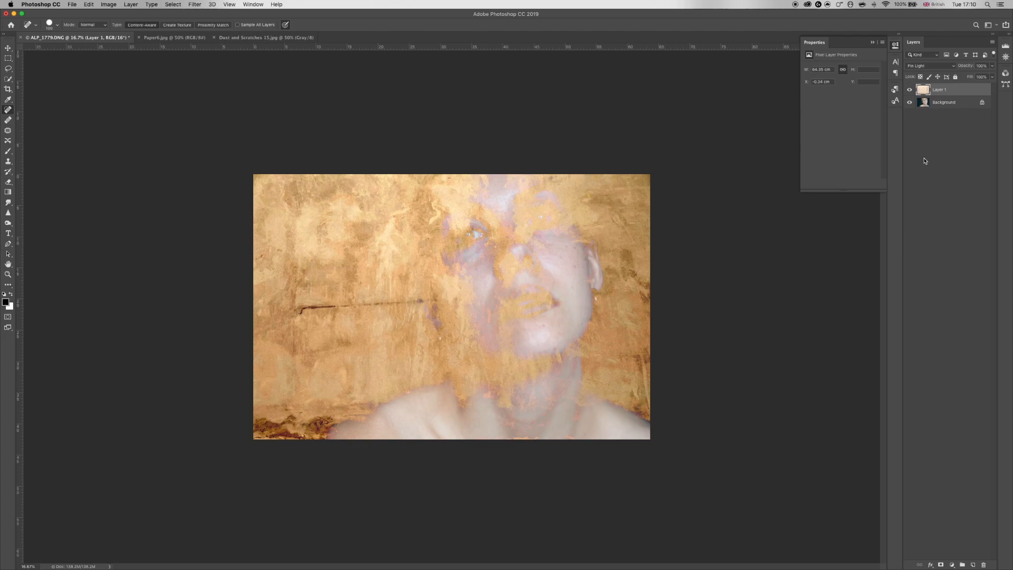
pyautogui.click(981, 65)
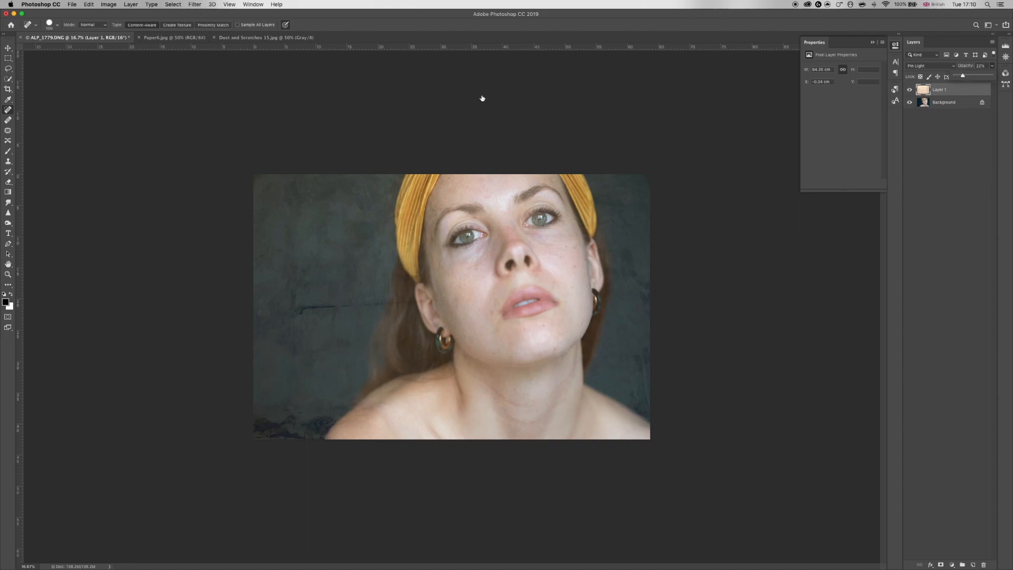
pyautogui.click(265, 37)
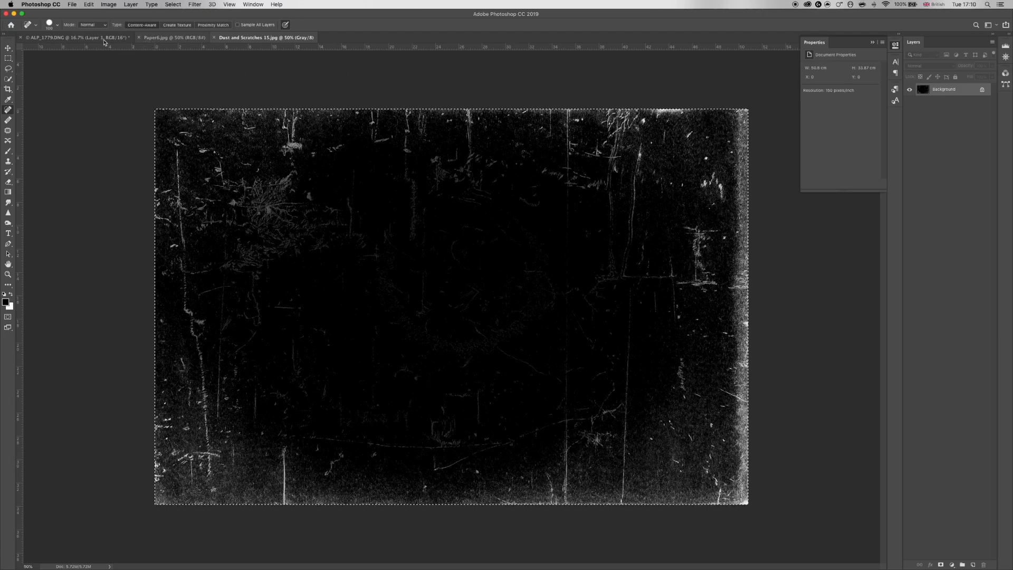
# Paste the scratches image onto the portrait and scale it to cover the whole canvas.
pyautogui.click(74, 37)
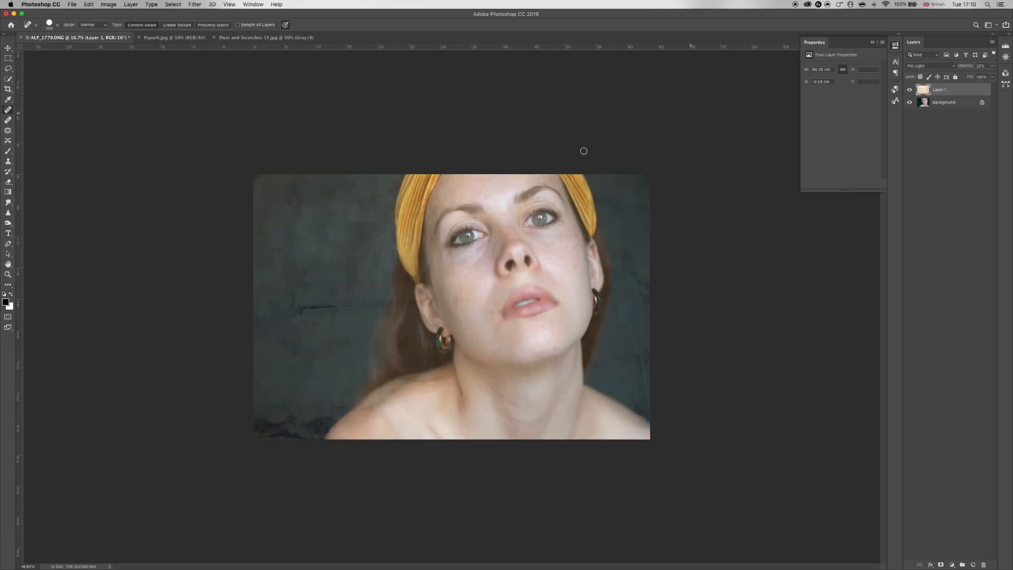
pyautogui.click(88, 4)
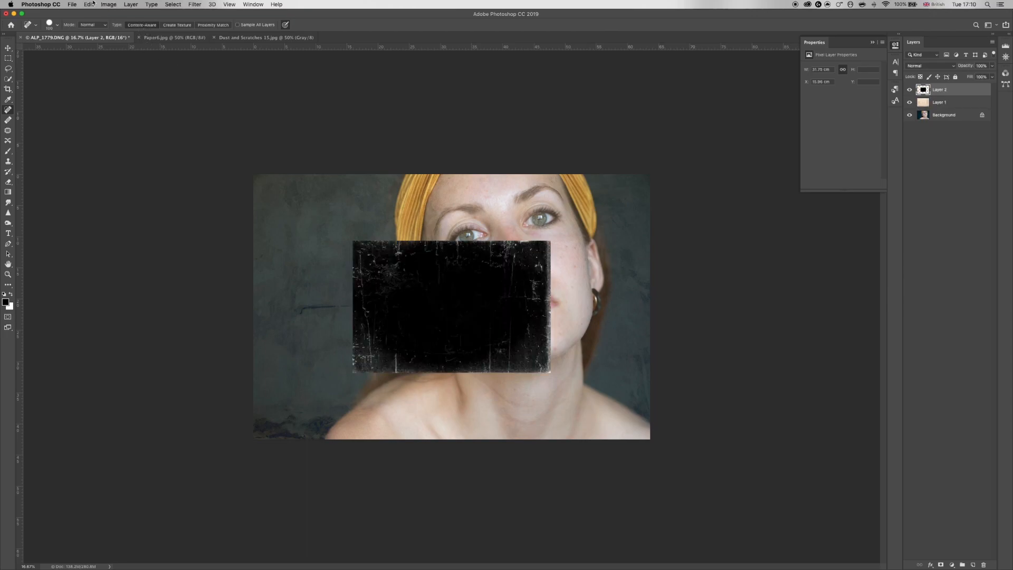
pyautogui.click(89, 4)
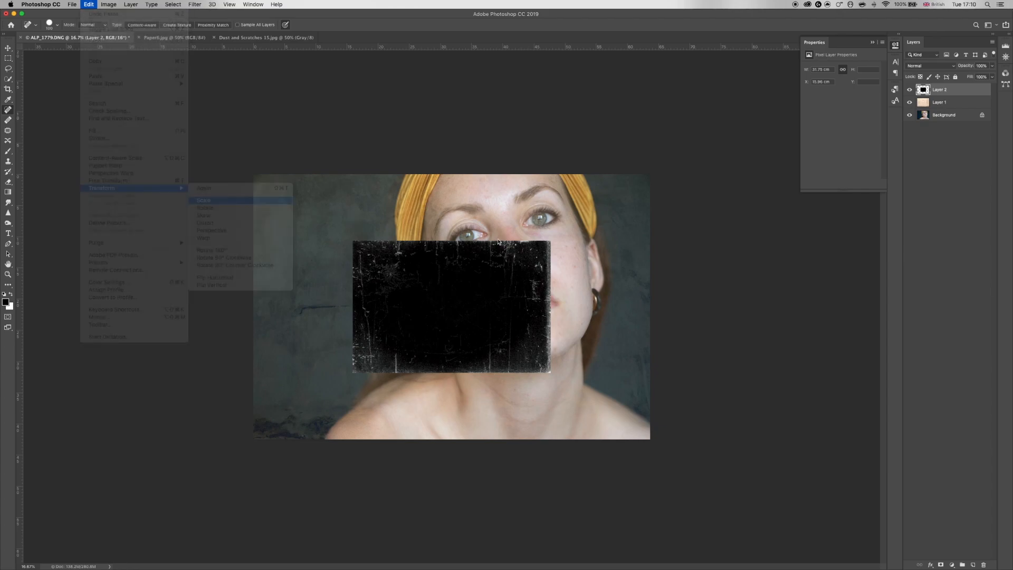
pyautogui.click(202, 199)
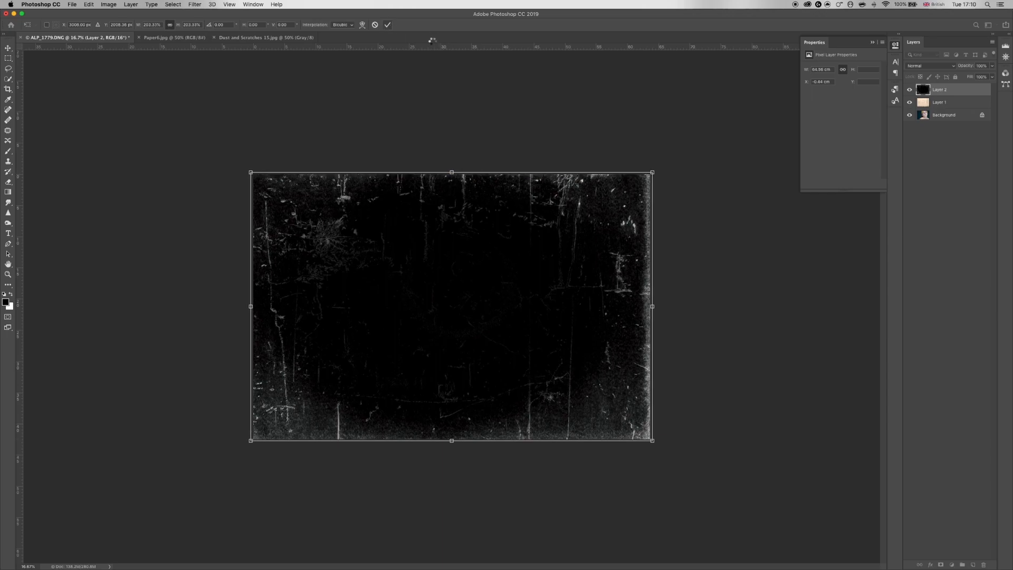
pyautogui.click(387, 25)
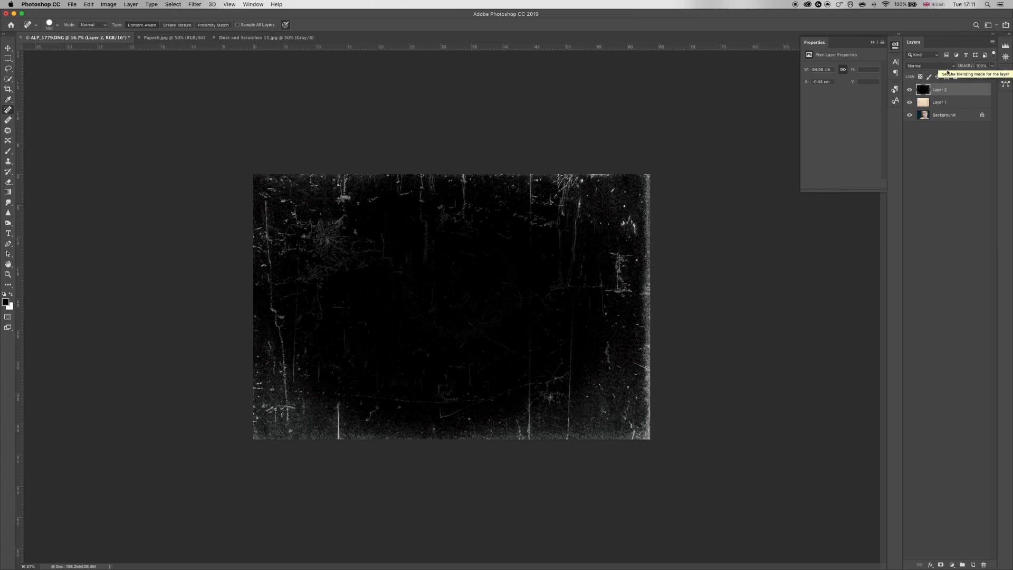
# Blend Layer 2 with Exclusion at about 75% opacity so only light scratch marks show.
pyautogui.click(924, 65)
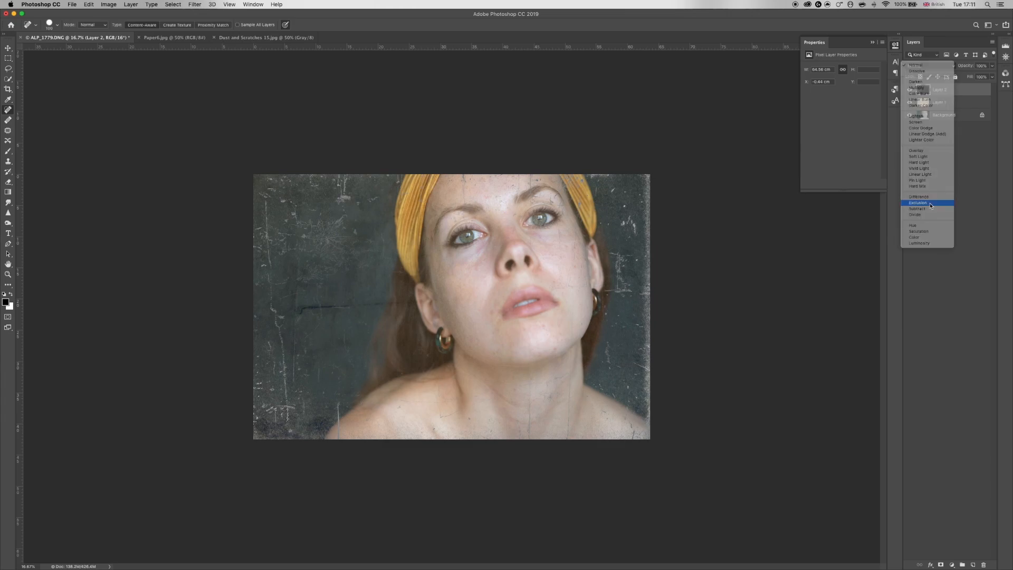
pyautogui.click(916, 202)
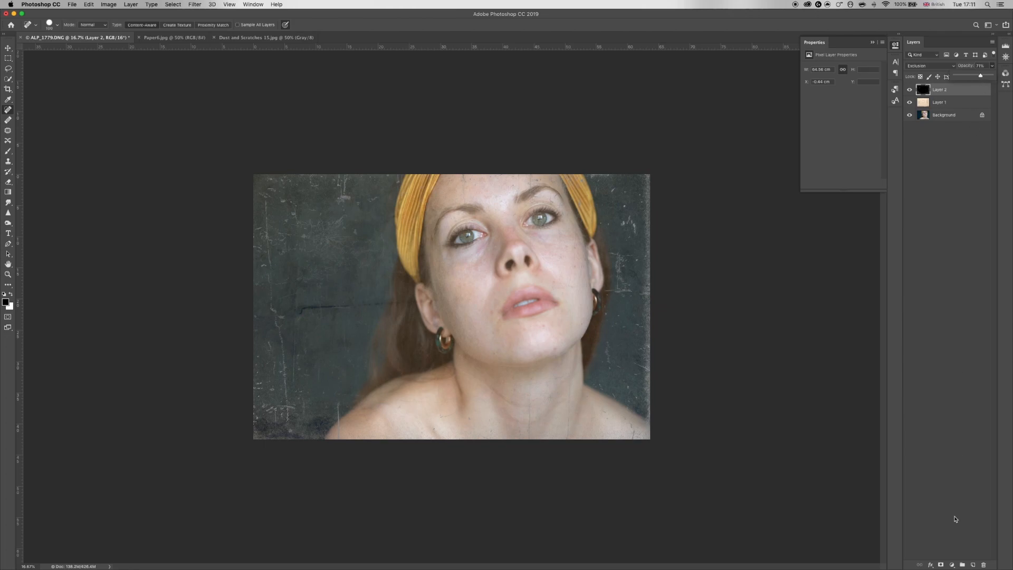
pyautogui.click(962, 563)
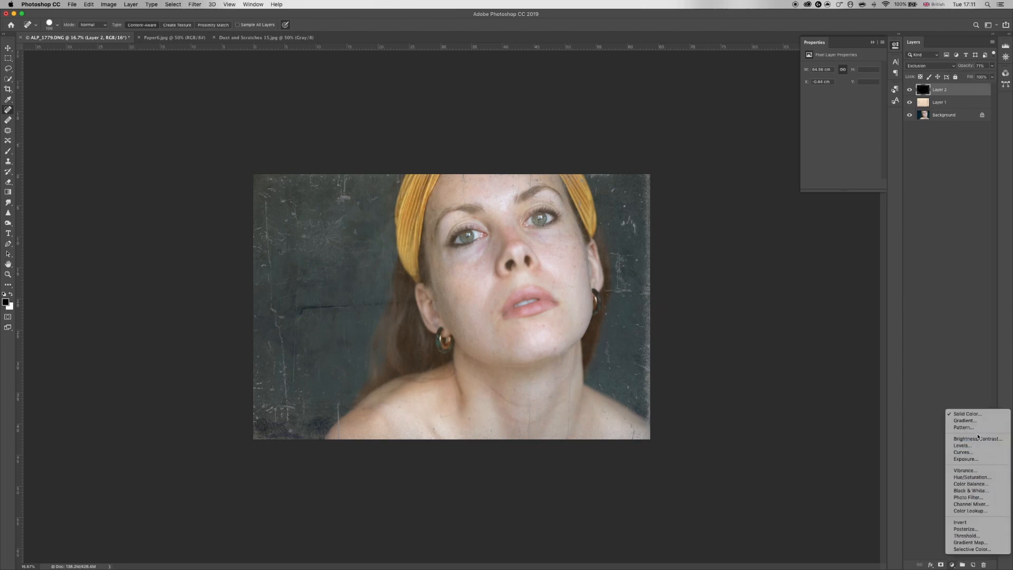
pyautogui.moveTo(969, 491)
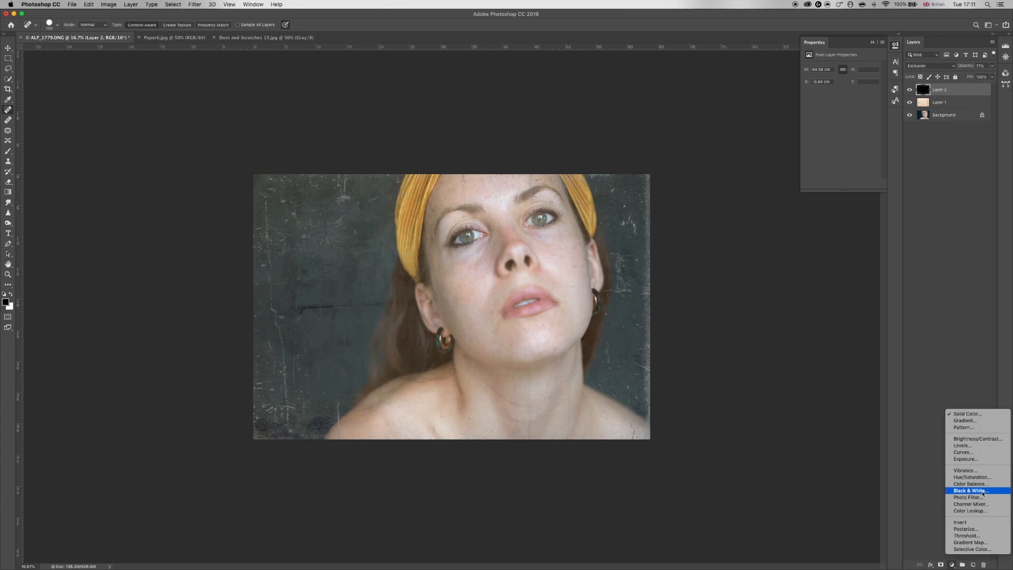
# Add a Black & White adjustment layer, then a Curves layer with an S-shaped contrast curve.
pyautogui.click(969, 489)
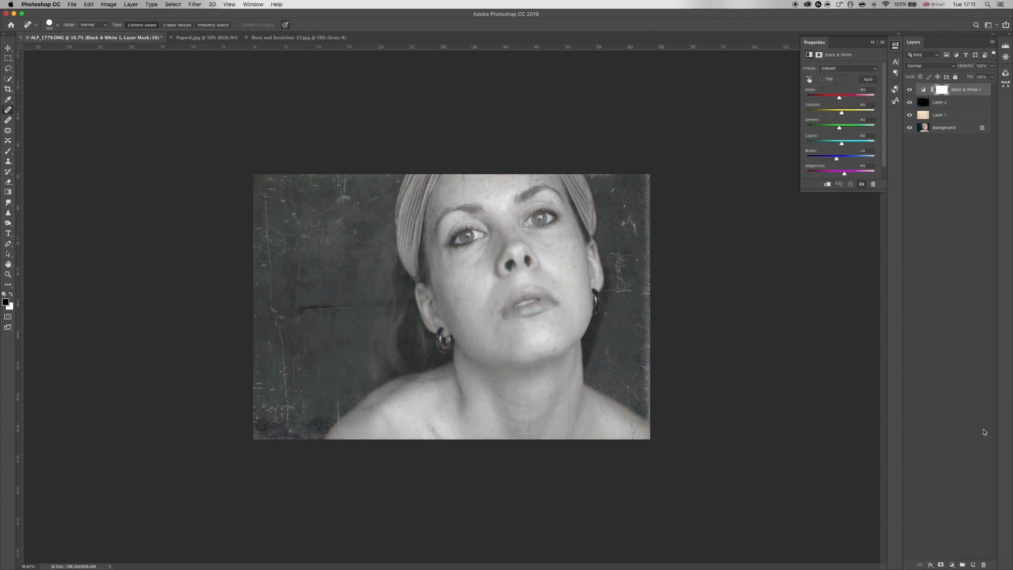
pyautogui.click(951, 563)
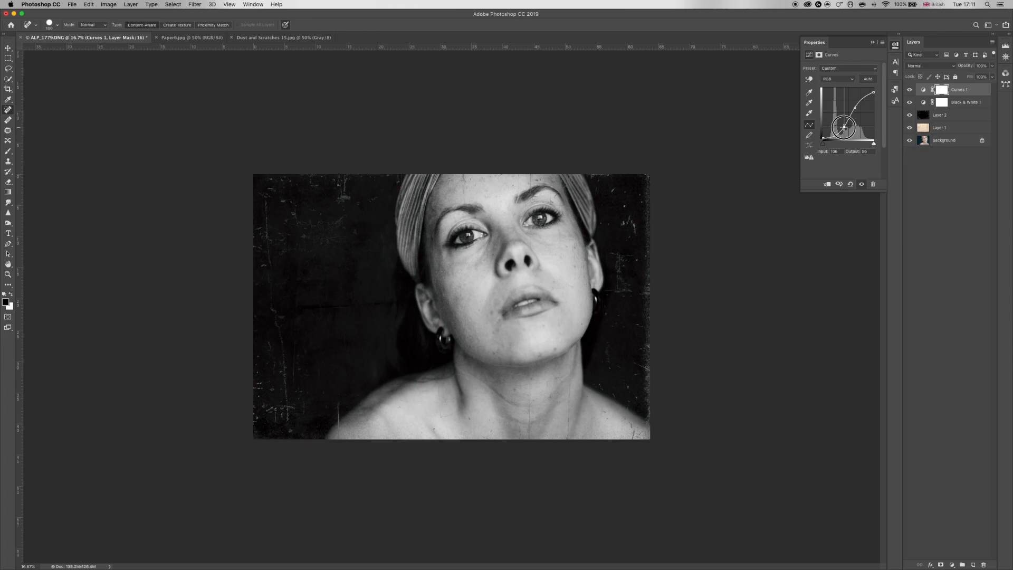
pyautogui.moveTo(957, 182)
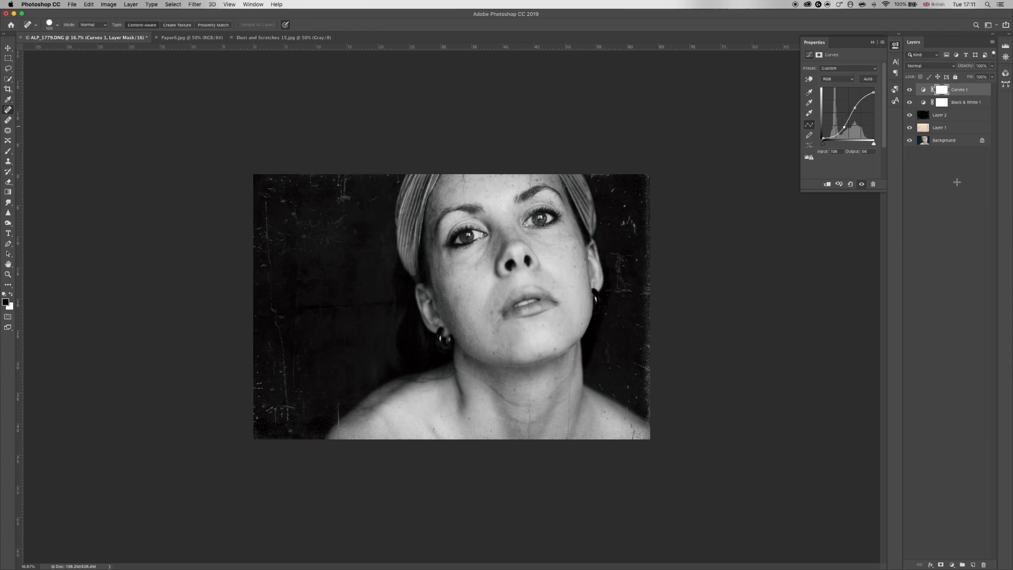
pyautogui.moveTo(952, 546)
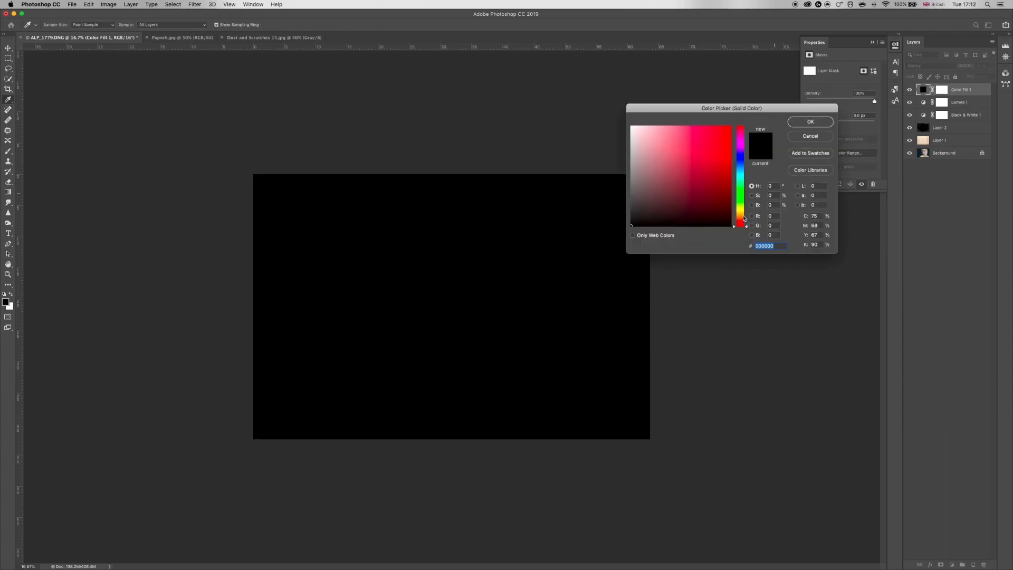
# Pick a dark olive-brown in the Color Picker for Color Fill 1 and confirm it.
pyautogui.click(740, 207)
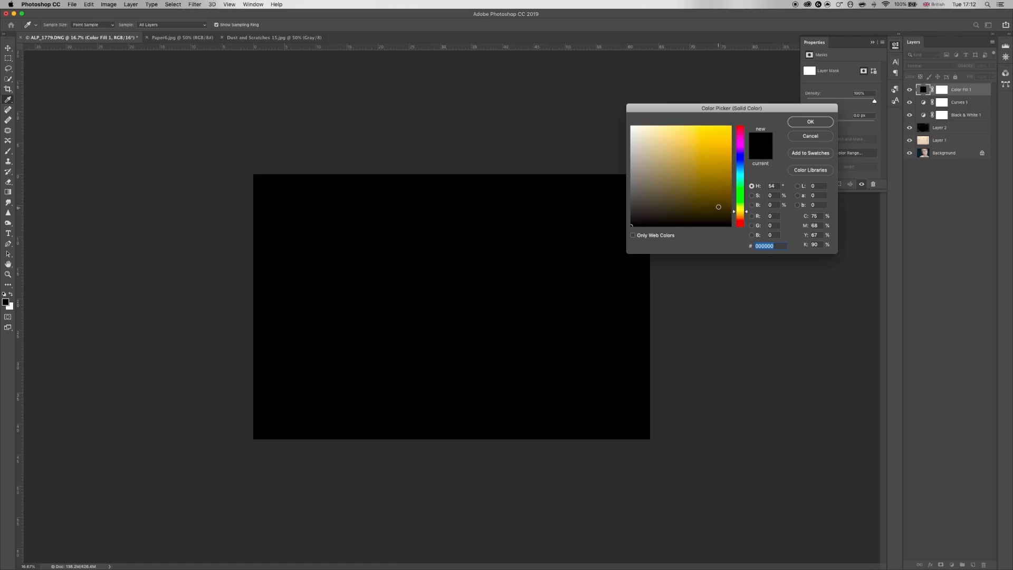
pyautogui.click(706, 203)
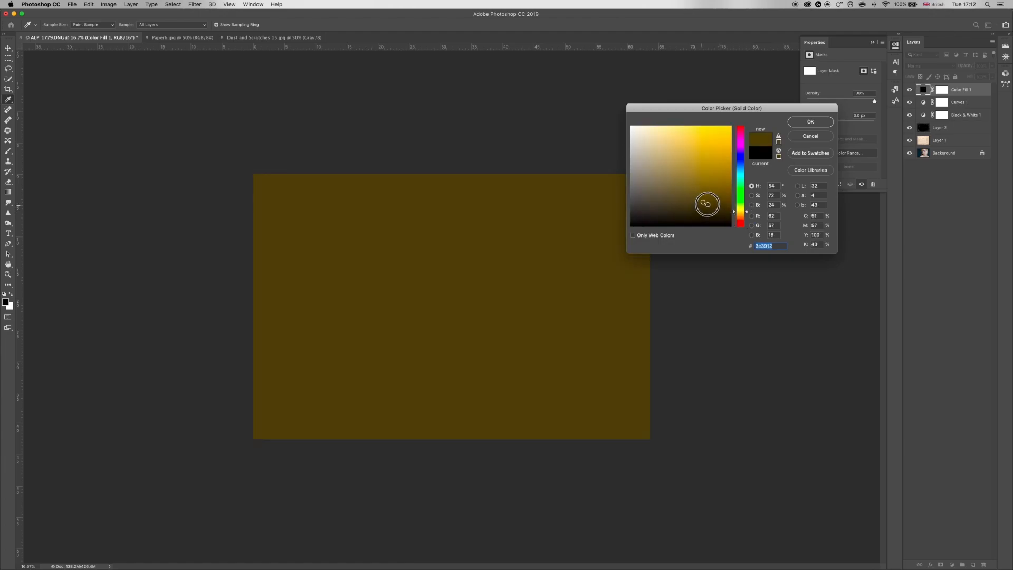
pyautogui.click(703, 206)
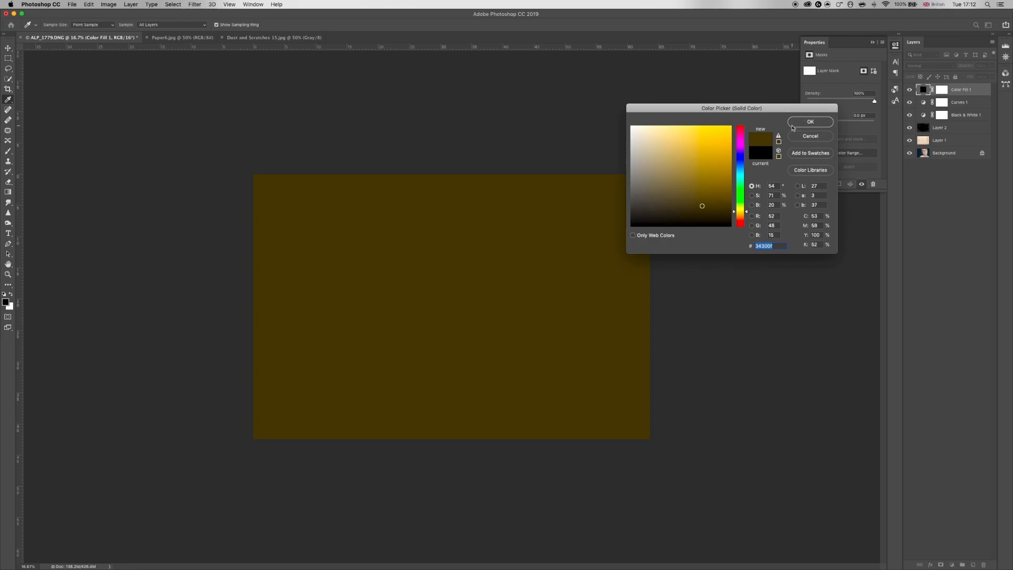
pyautogui.click(809, 121)
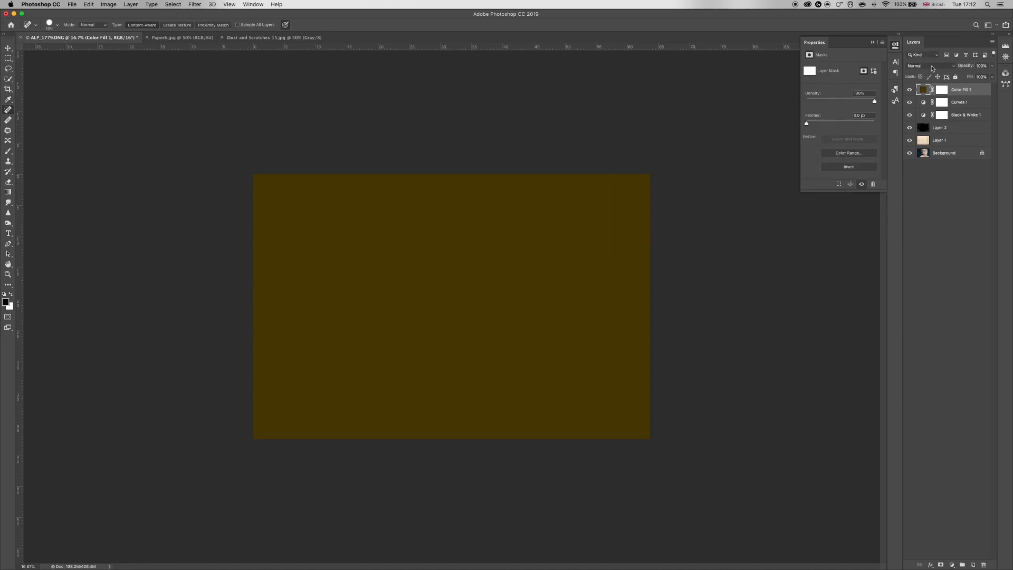
# Blend Color Fill 1 with Soft Light at reduced opacity for a subtle sepia tint.
pyautogui.click(924, 66)
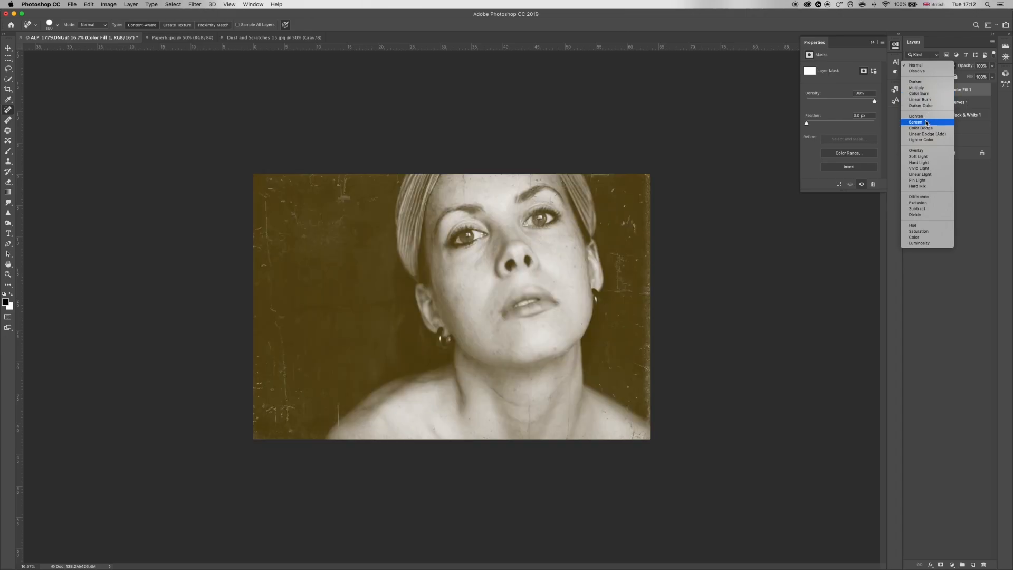
pyautogui.moveTo(915, 123)
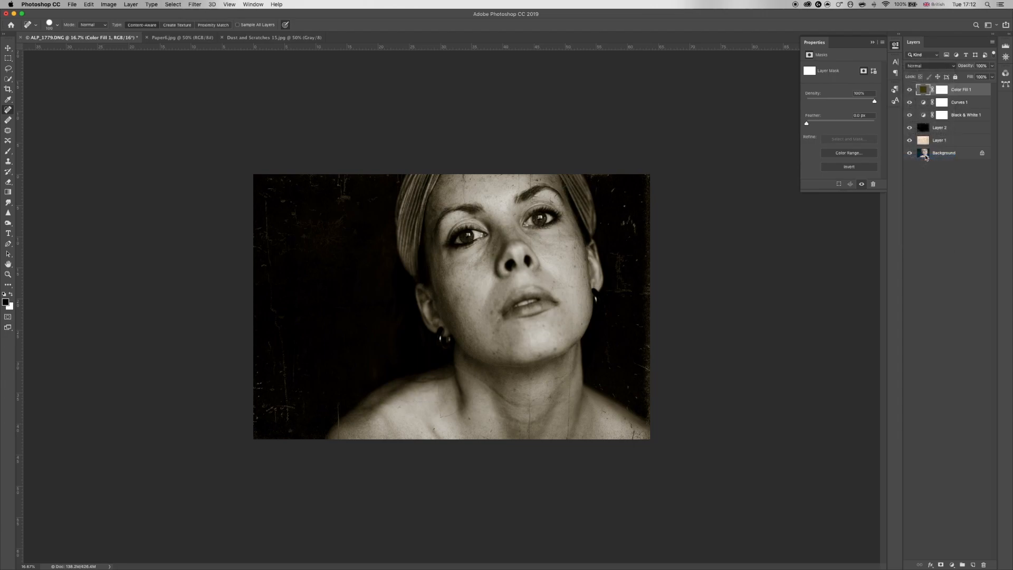
pyautogui.click(930, 65)
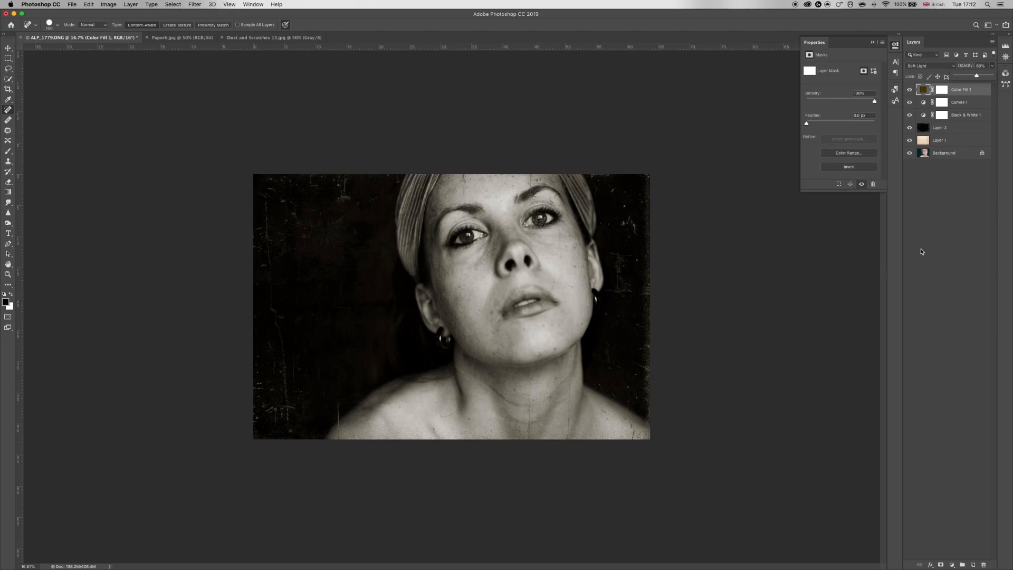
# Select Layer 1 (Pin Light) and adjust its opacity so the paper texture shows through.
pyautogui.click(940, 128)
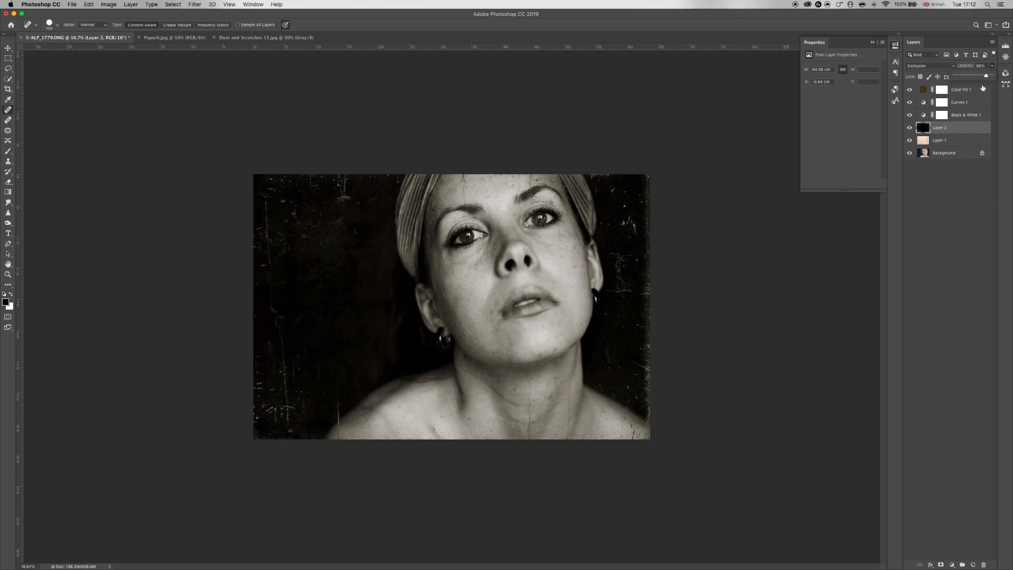
pyautogui.click(940, 140)
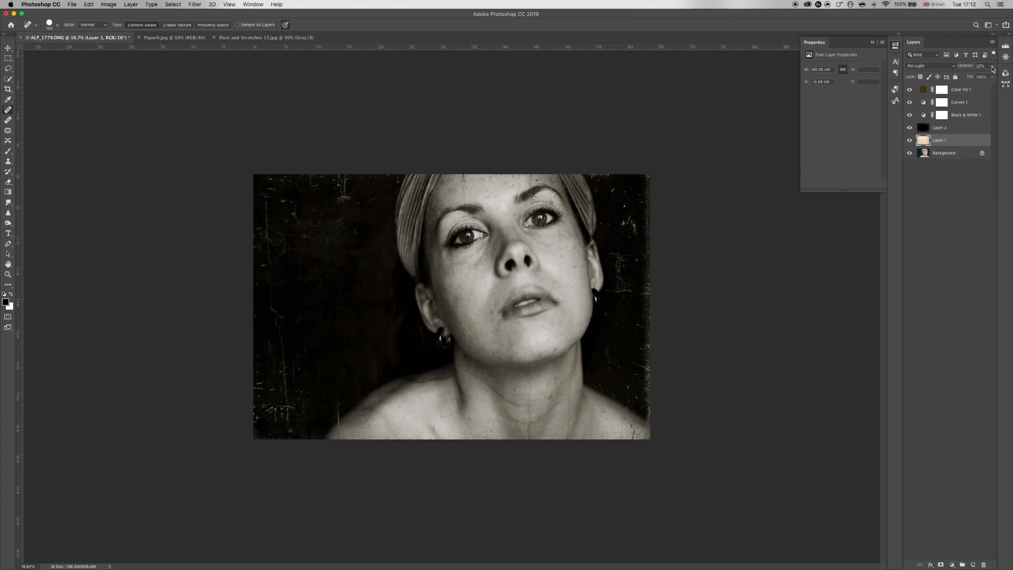
pyautogui.moveTo(962, 76)
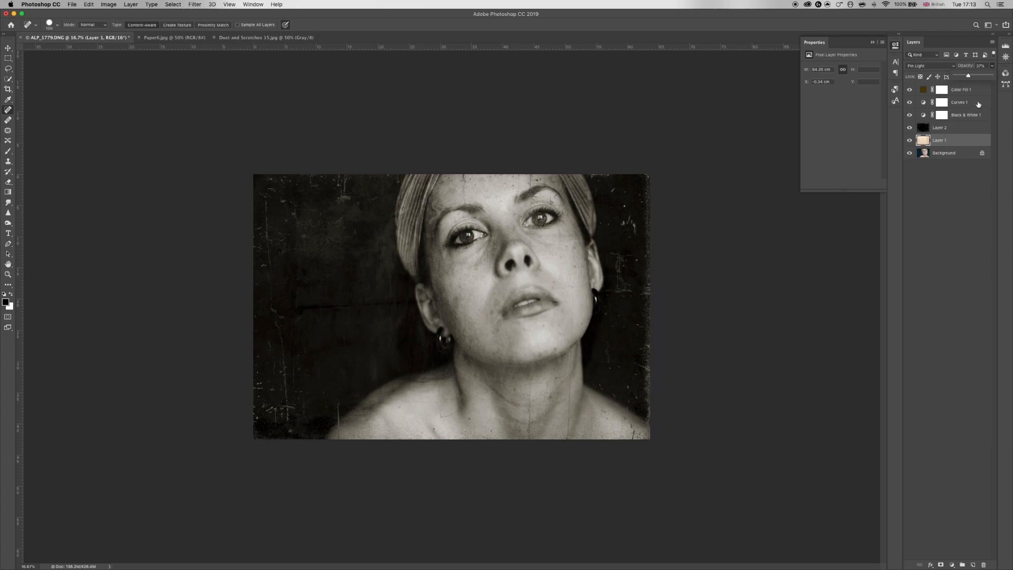
# Flatten the image into a single Background layer.
pyautogui.rightClick(959, 140)
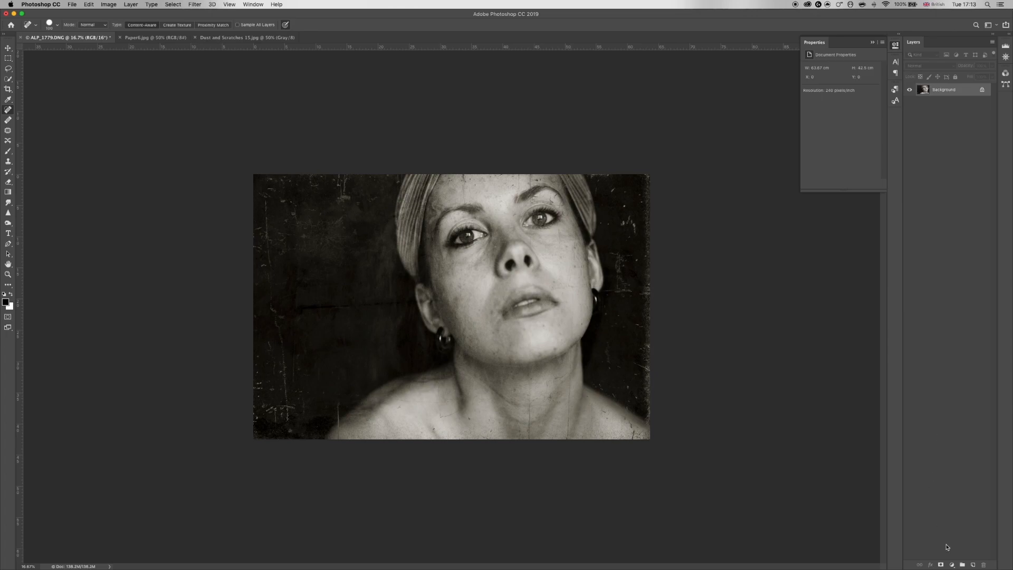
# Add a Black & White adjustment layer above the flattened portrait with default settings.
pyautogui.click(951, 563)
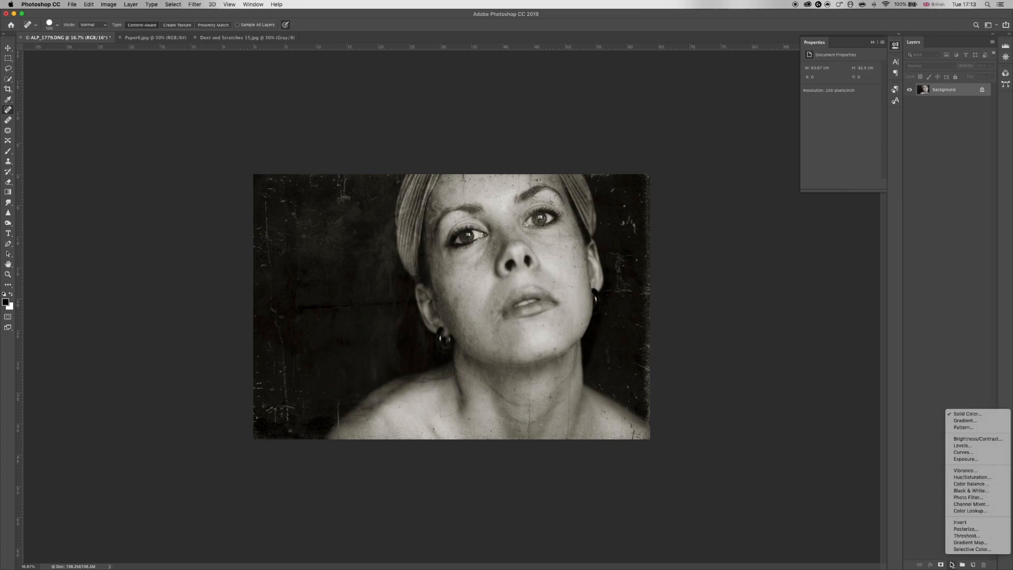
pyautogui.moveTo(969, 490)
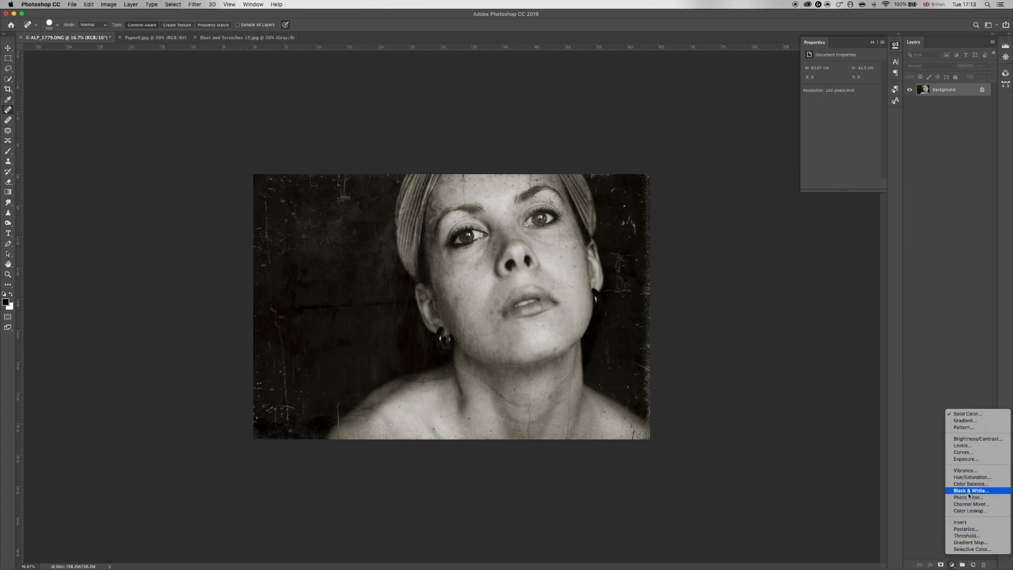
pyautogui.click(968, 491)
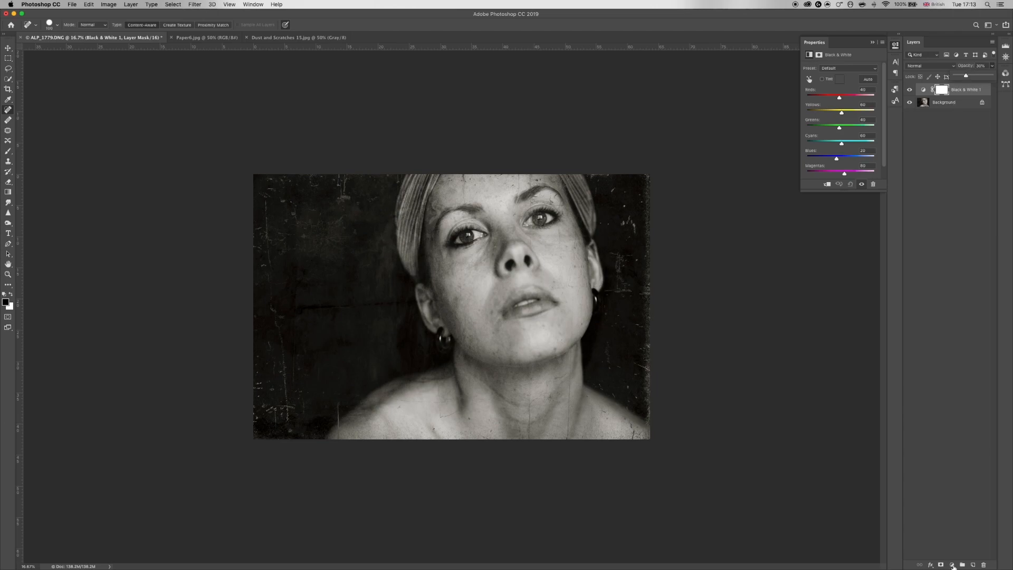
pyautogui.click(953, 564)
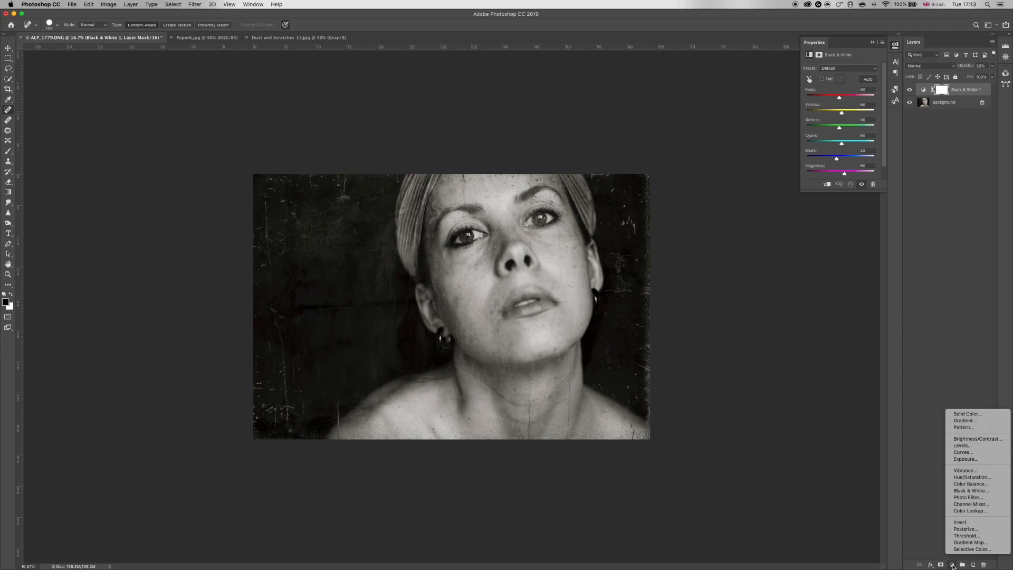
pyautogui.moveTo(967, 497)
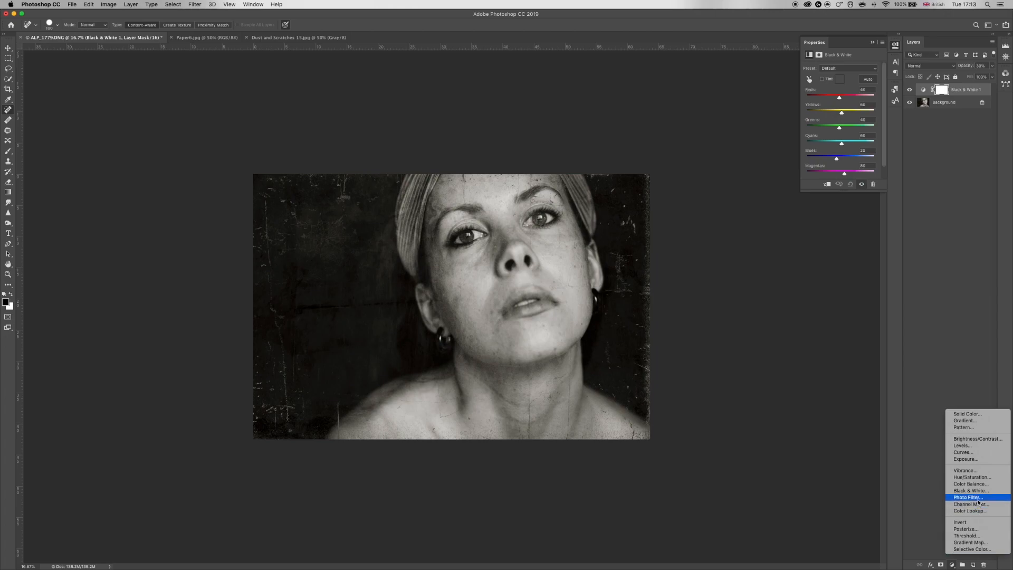
# Add a Photo Filter adjustment layer set to the Underwater preset.
pyautogui.click(967, 497)
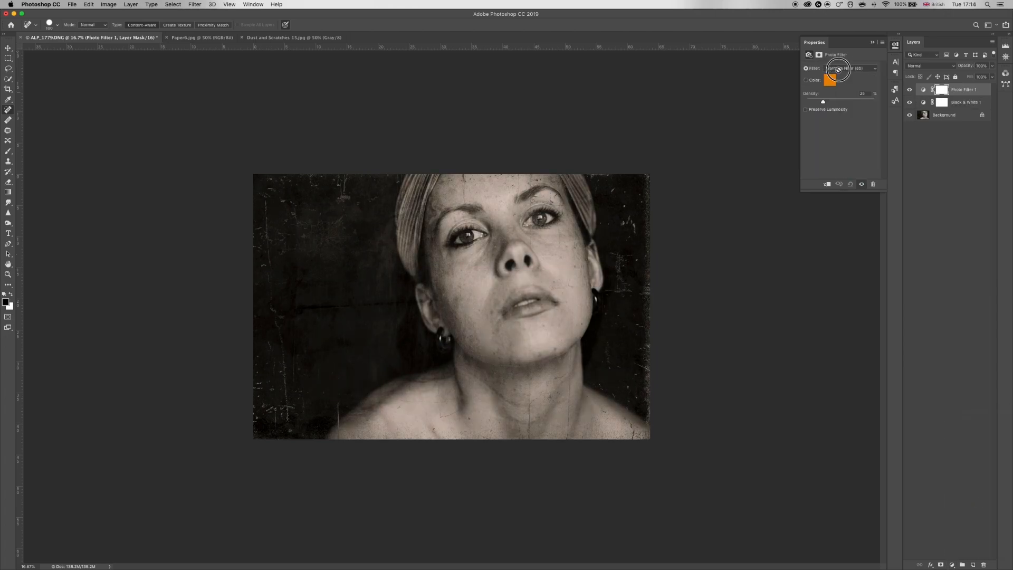
pyautogui.click(846, 69)
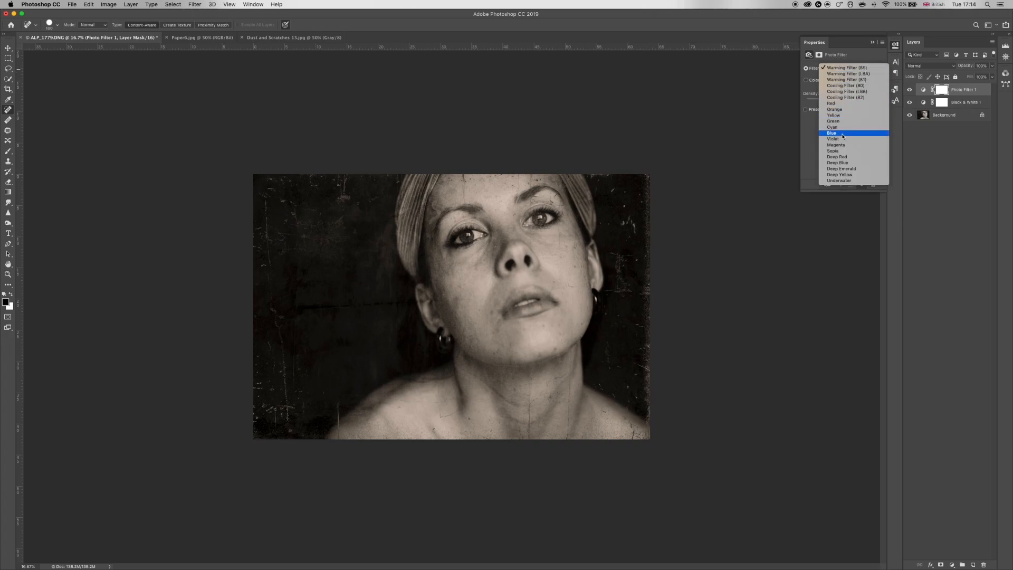
pyautogui.click(846, 68)
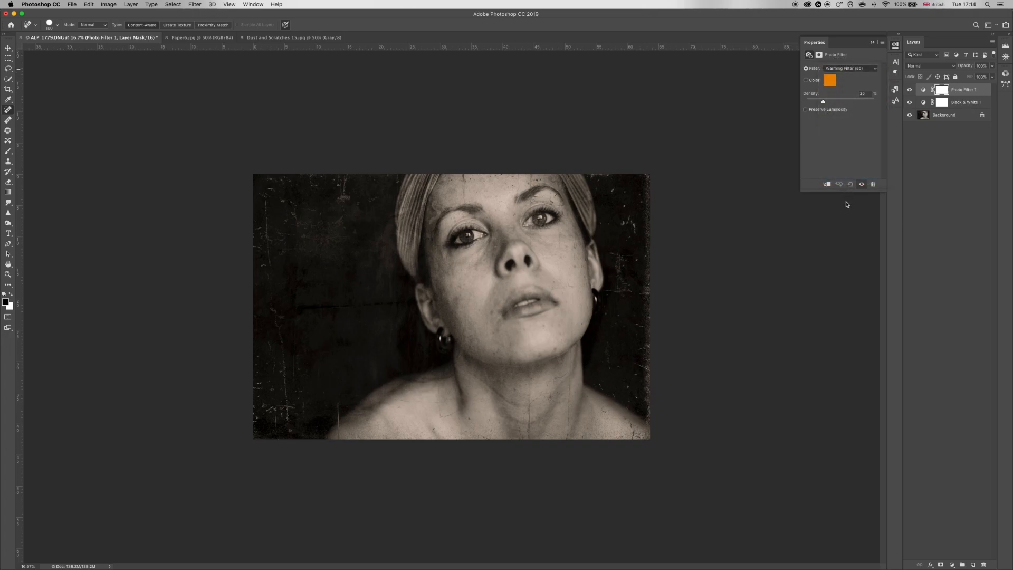
pyautogui.click(849, 68)
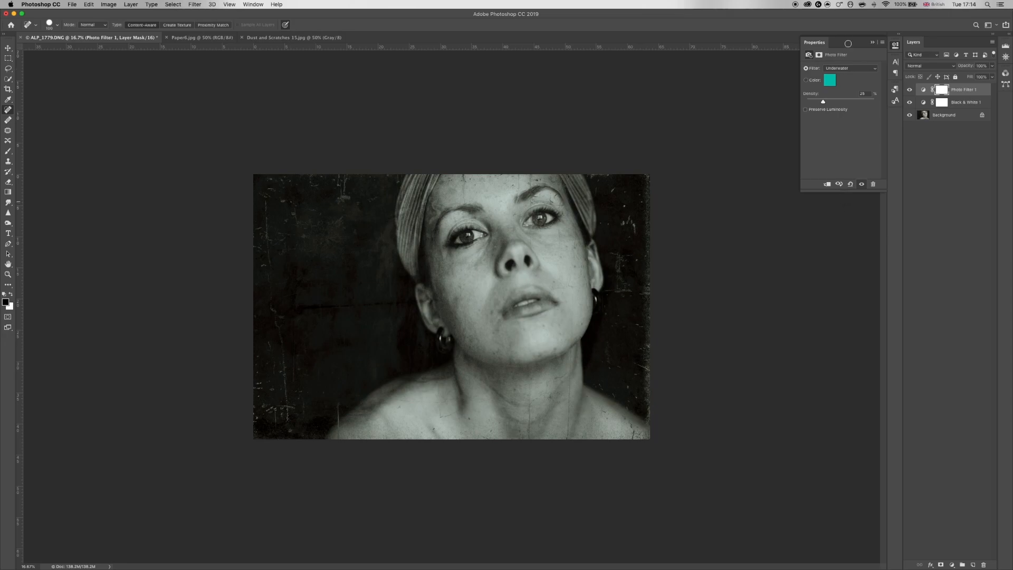
pyautogui.moveTo(847, 44)
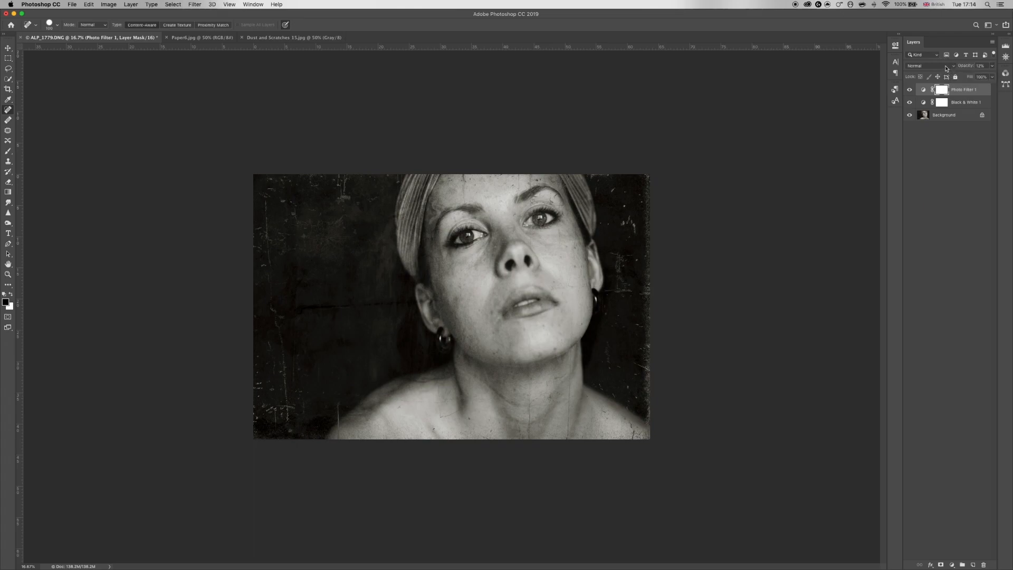
# Blend the Underwater photo filter layer in Soft Light mode.
pyautogui.click(924, 65)
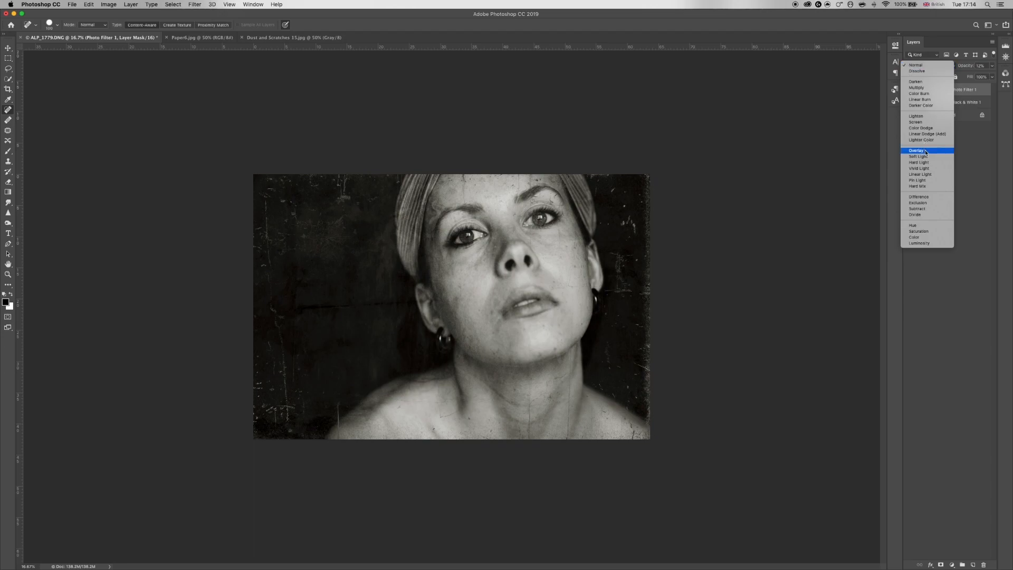
pyautogui.moveTo(920, 156)
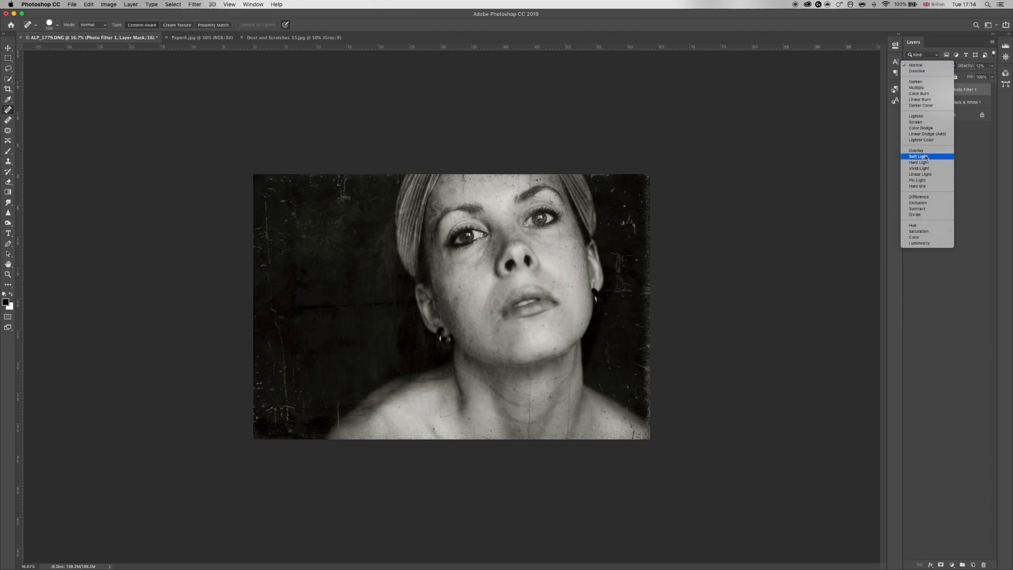
pyautogui.click(918, 156)
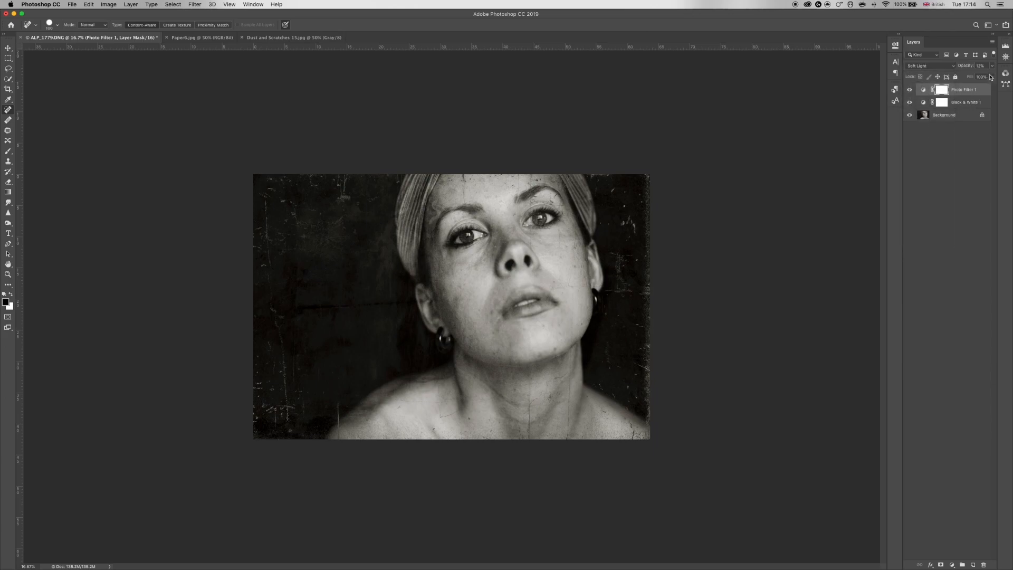
pyautogui.moveTo(960, 81)
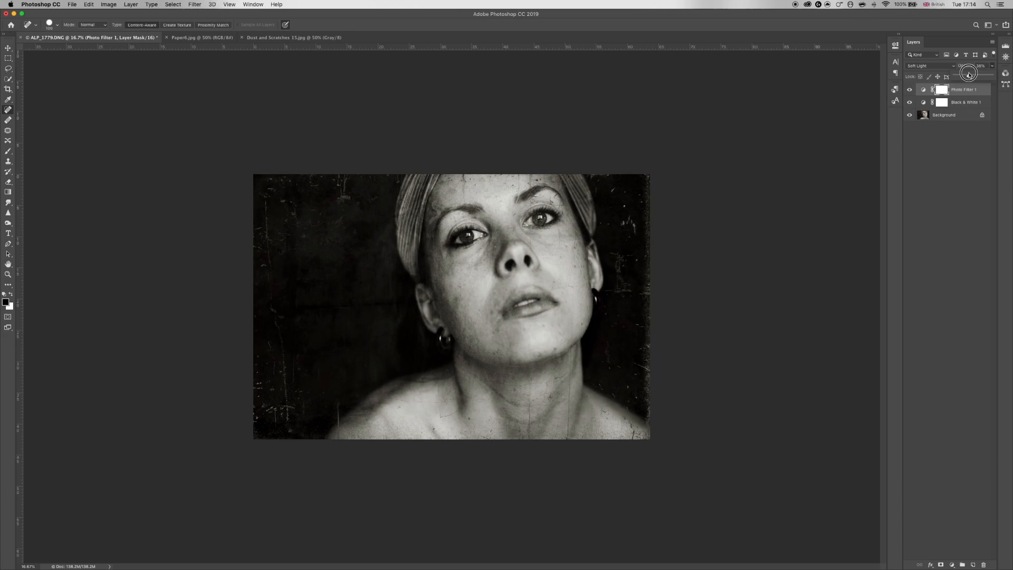
pyautogui.moveTo(968, 140)
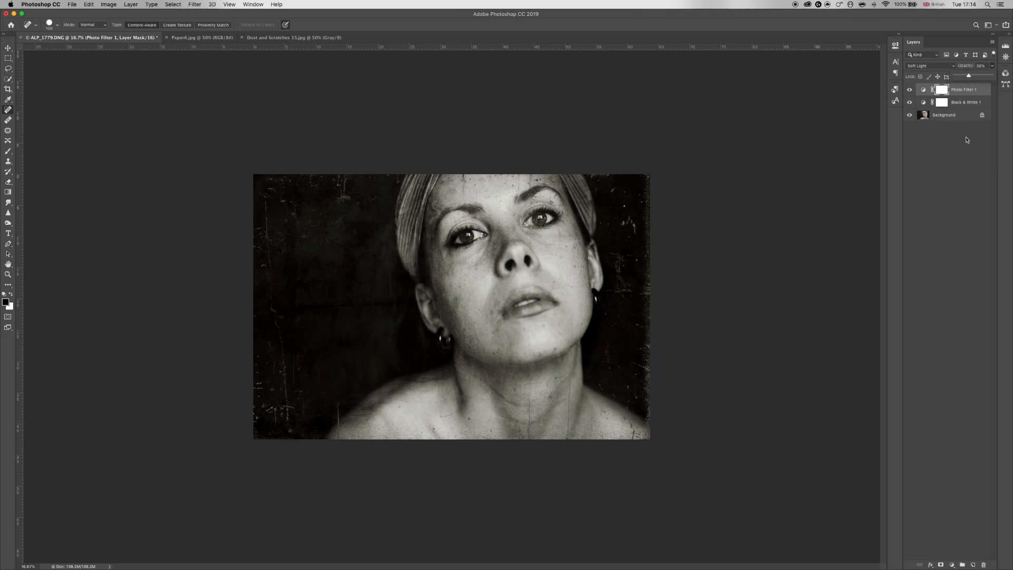
# Flatten the image so the adjustments merge into one Background layer.
pyautogui.rightClick(943, 115)
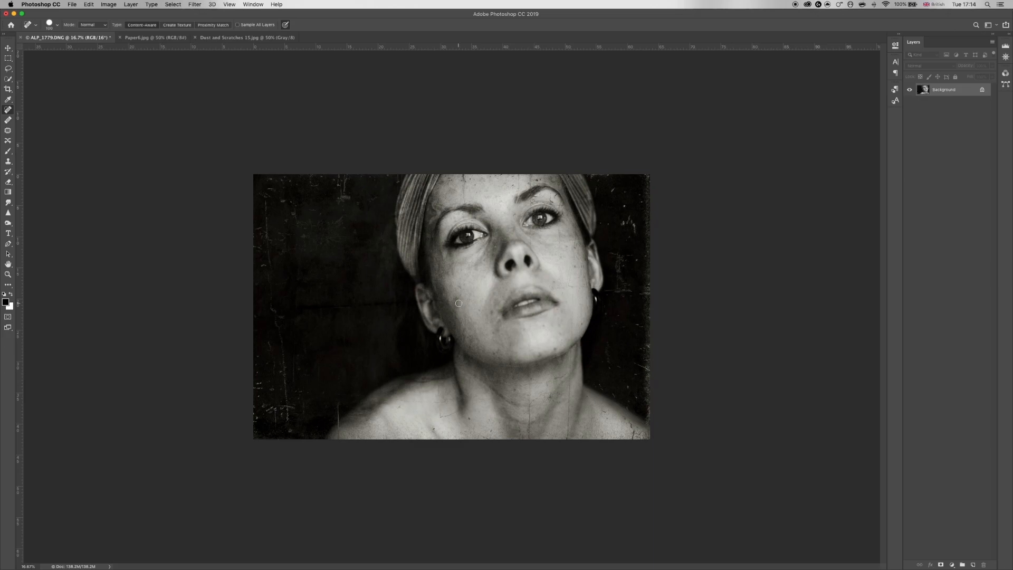
pyautogui.moveTo(707, 257)
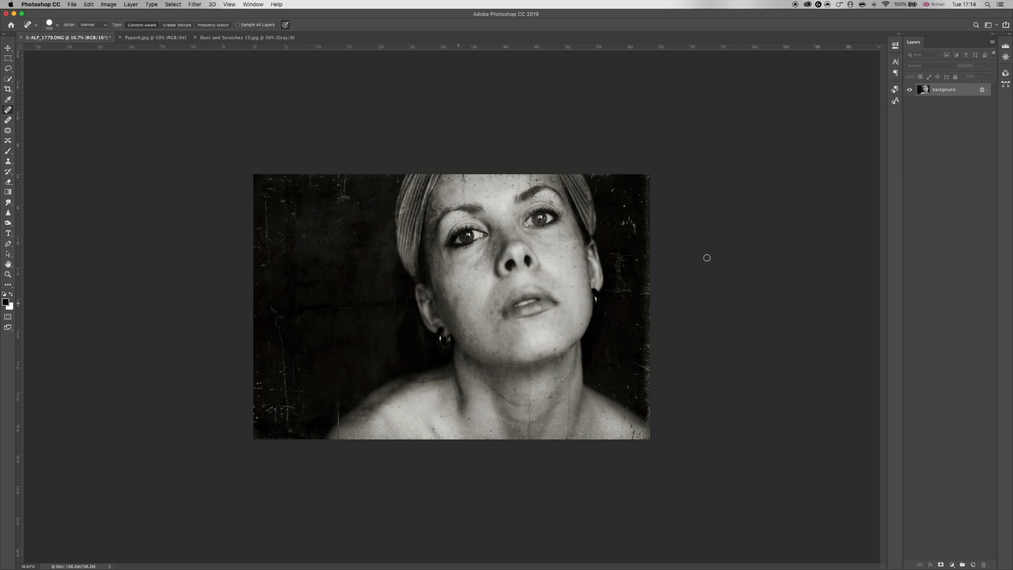